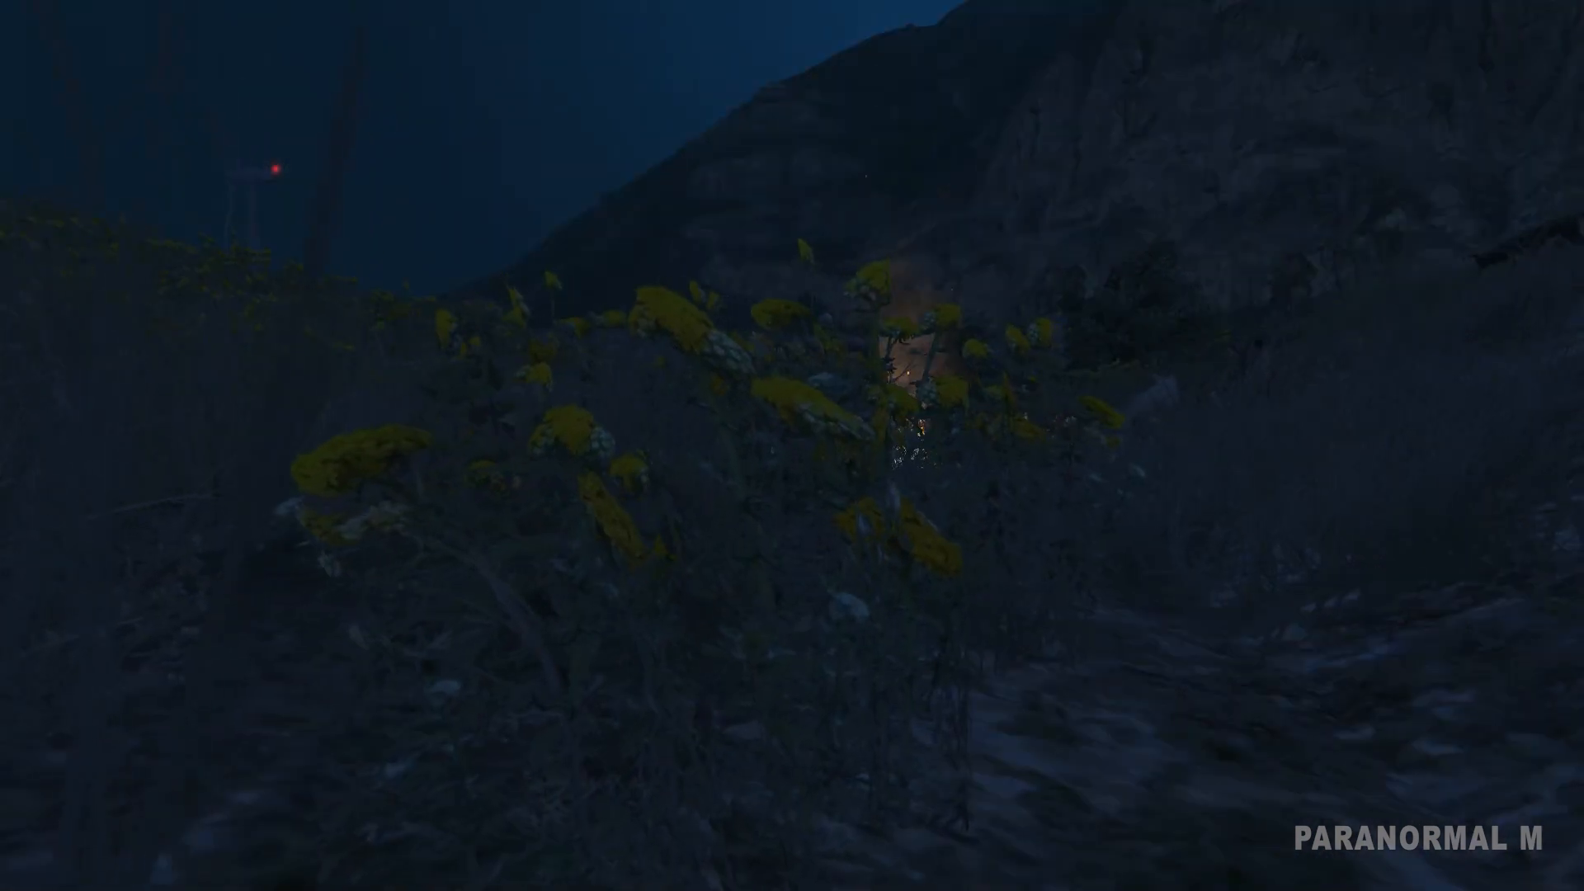
mouse_move(792, 445)
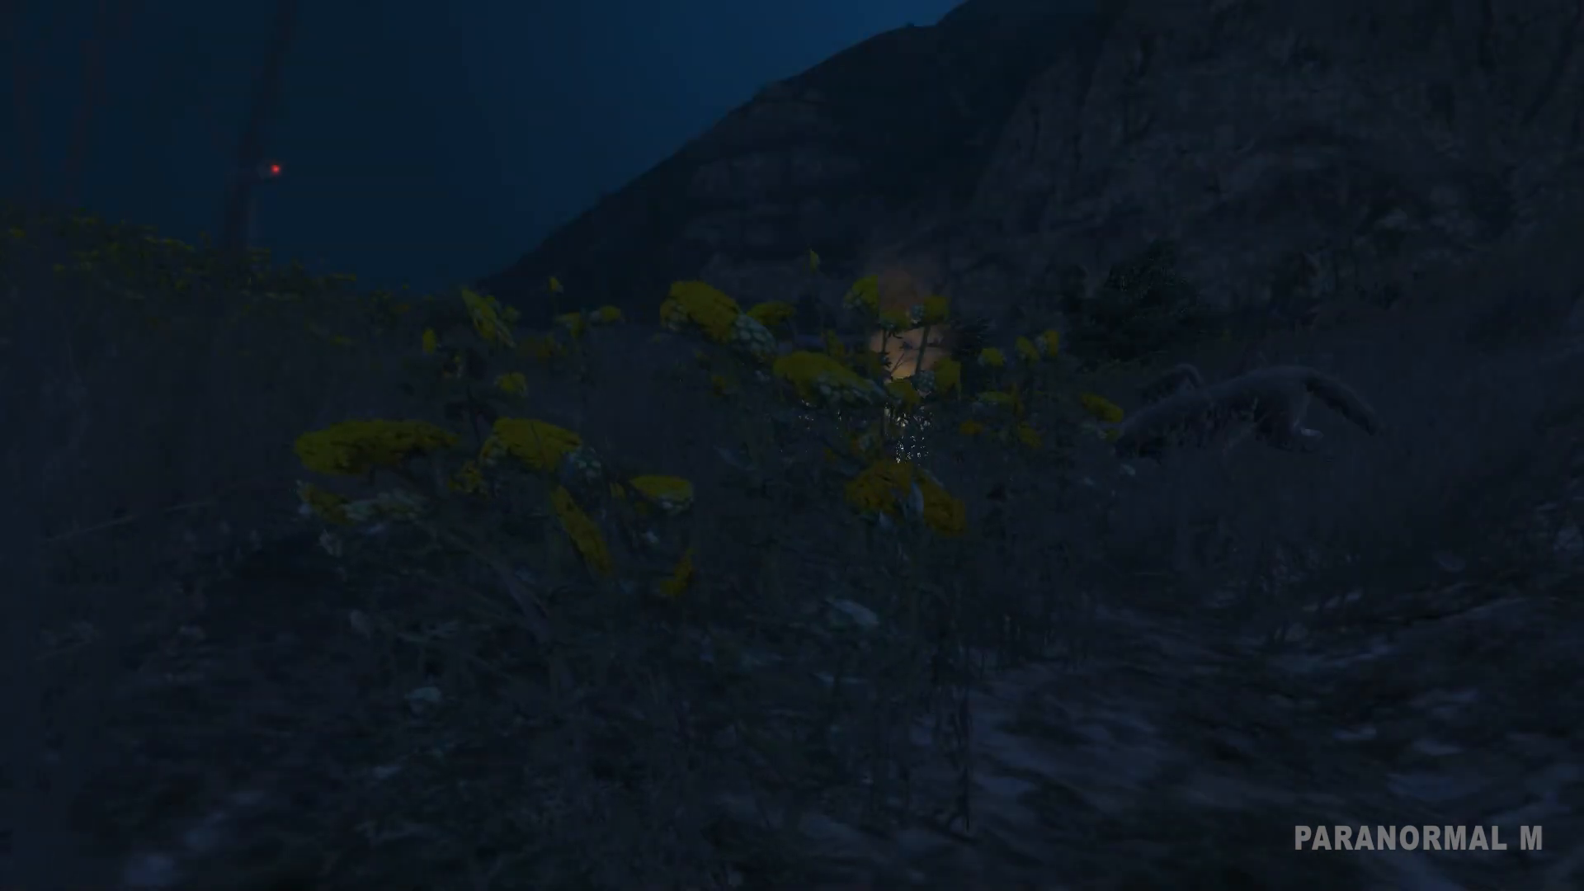
mouse_move(792, 446)
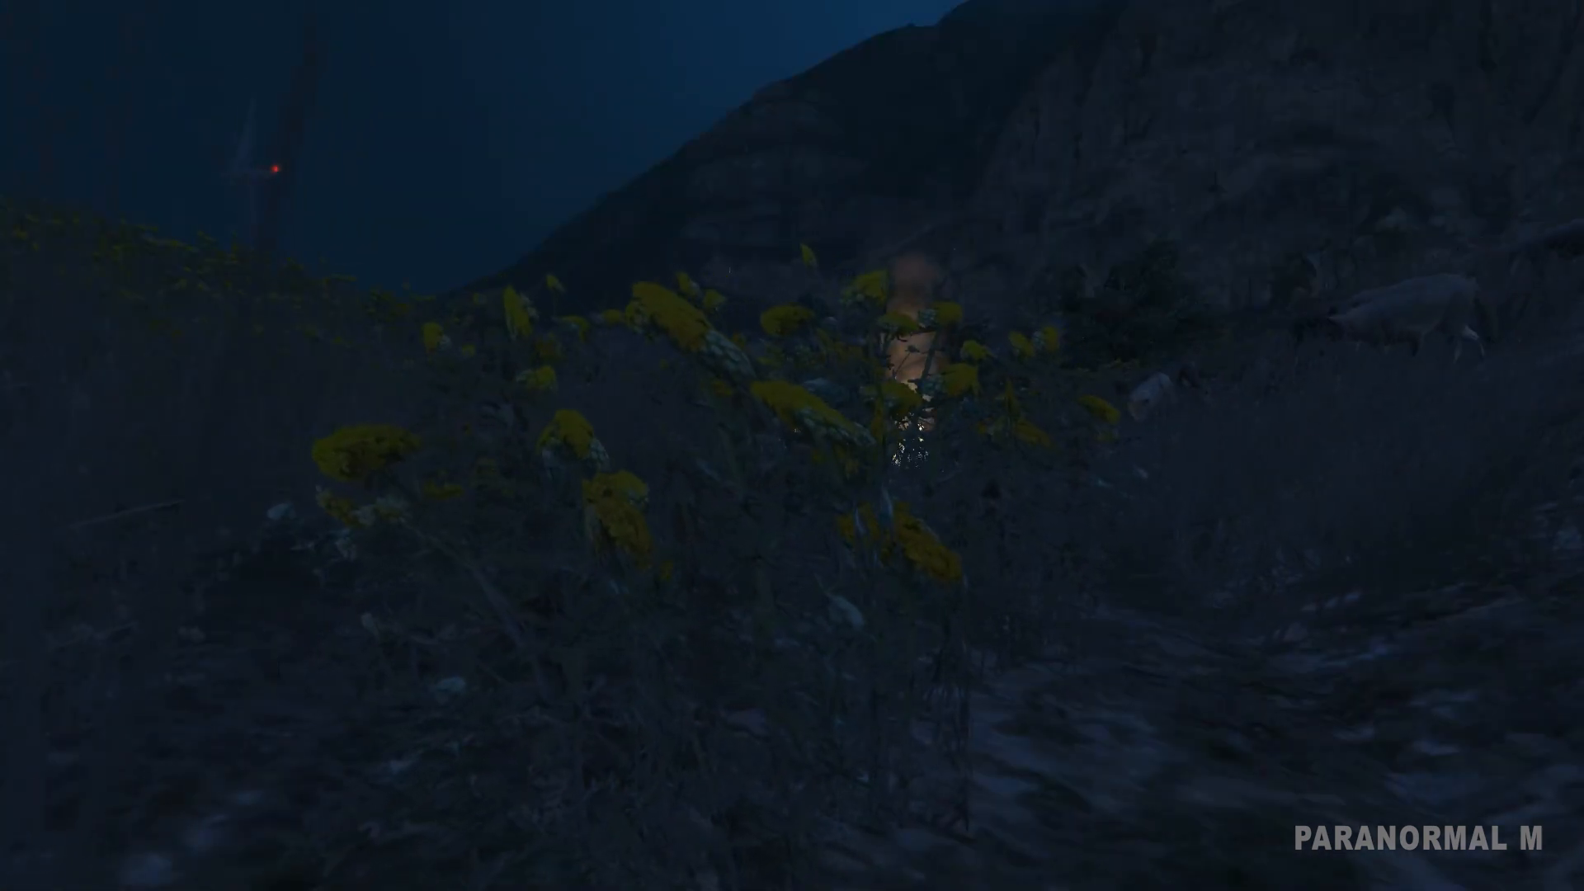
mouse_move(792, 445)
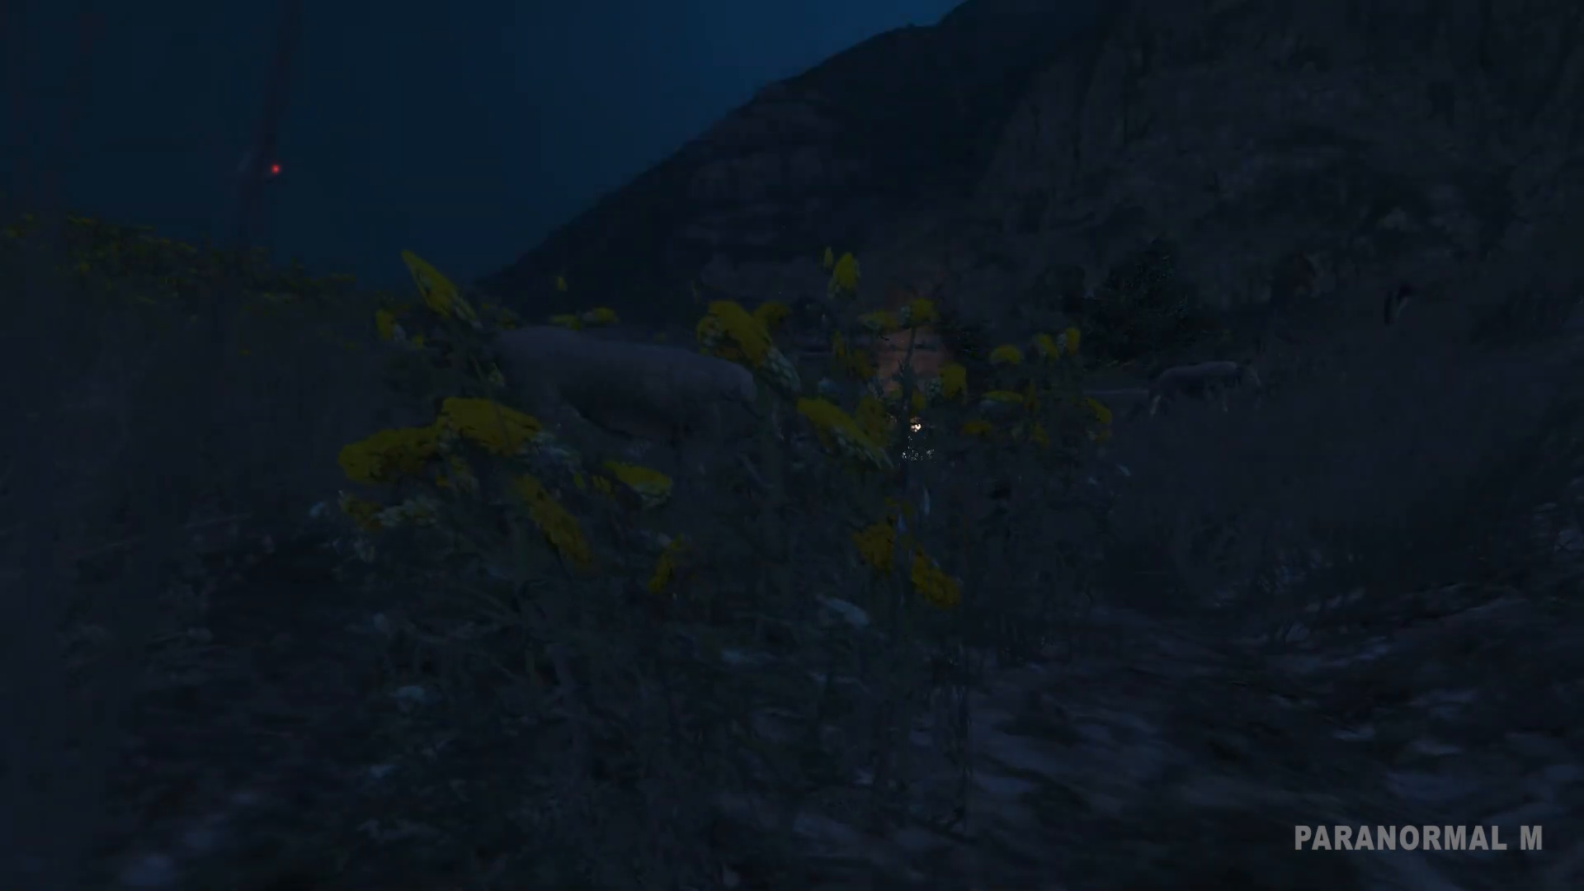
mouse_move(792, 445)
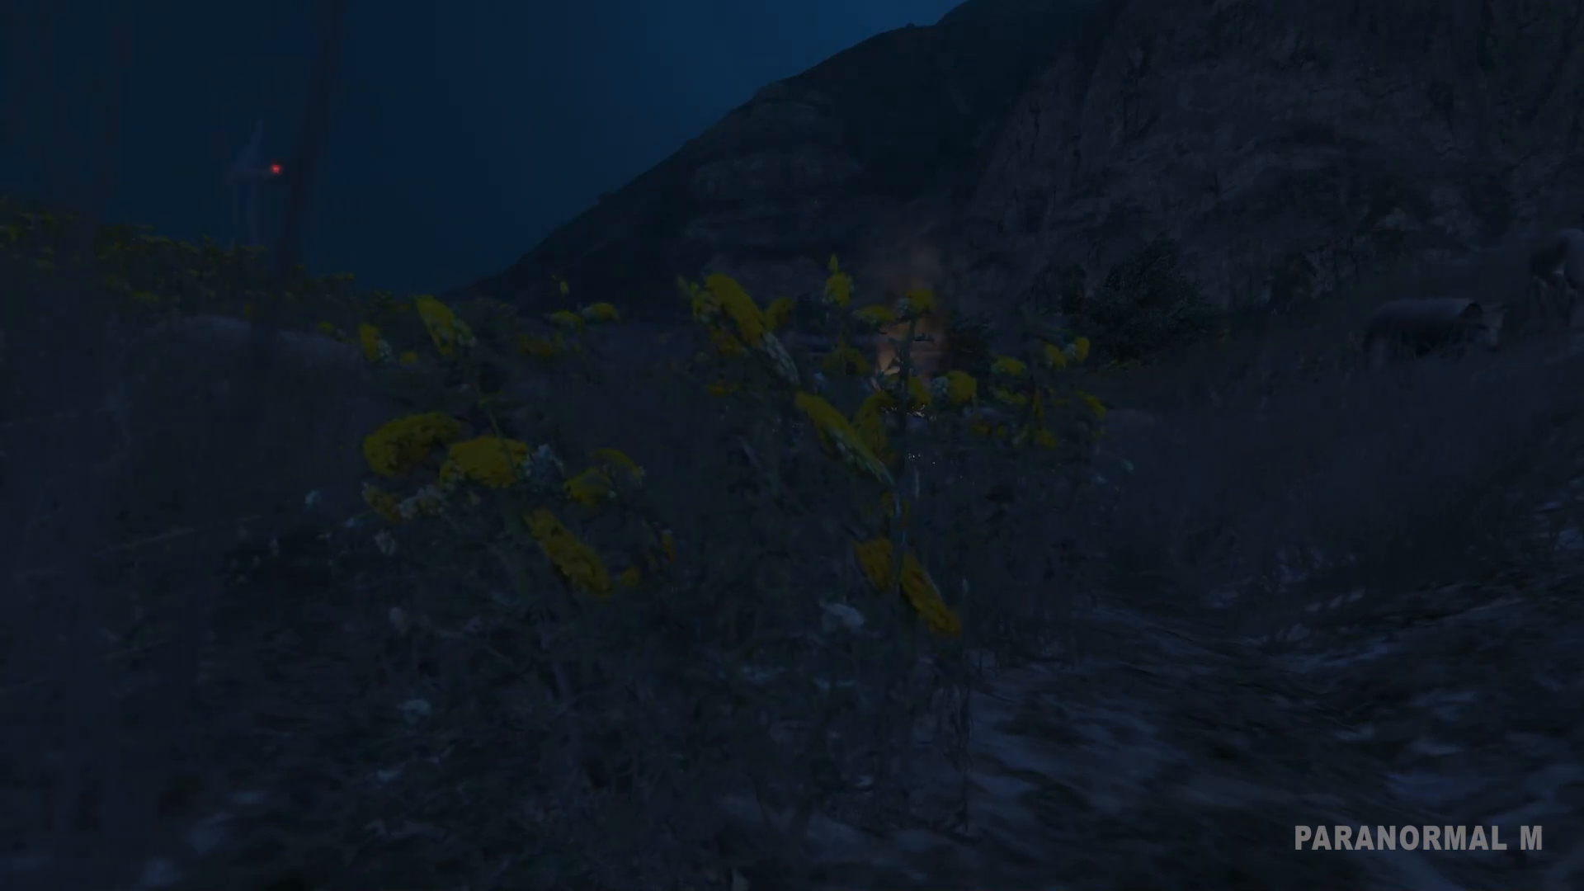
mouse_move(792, 445)
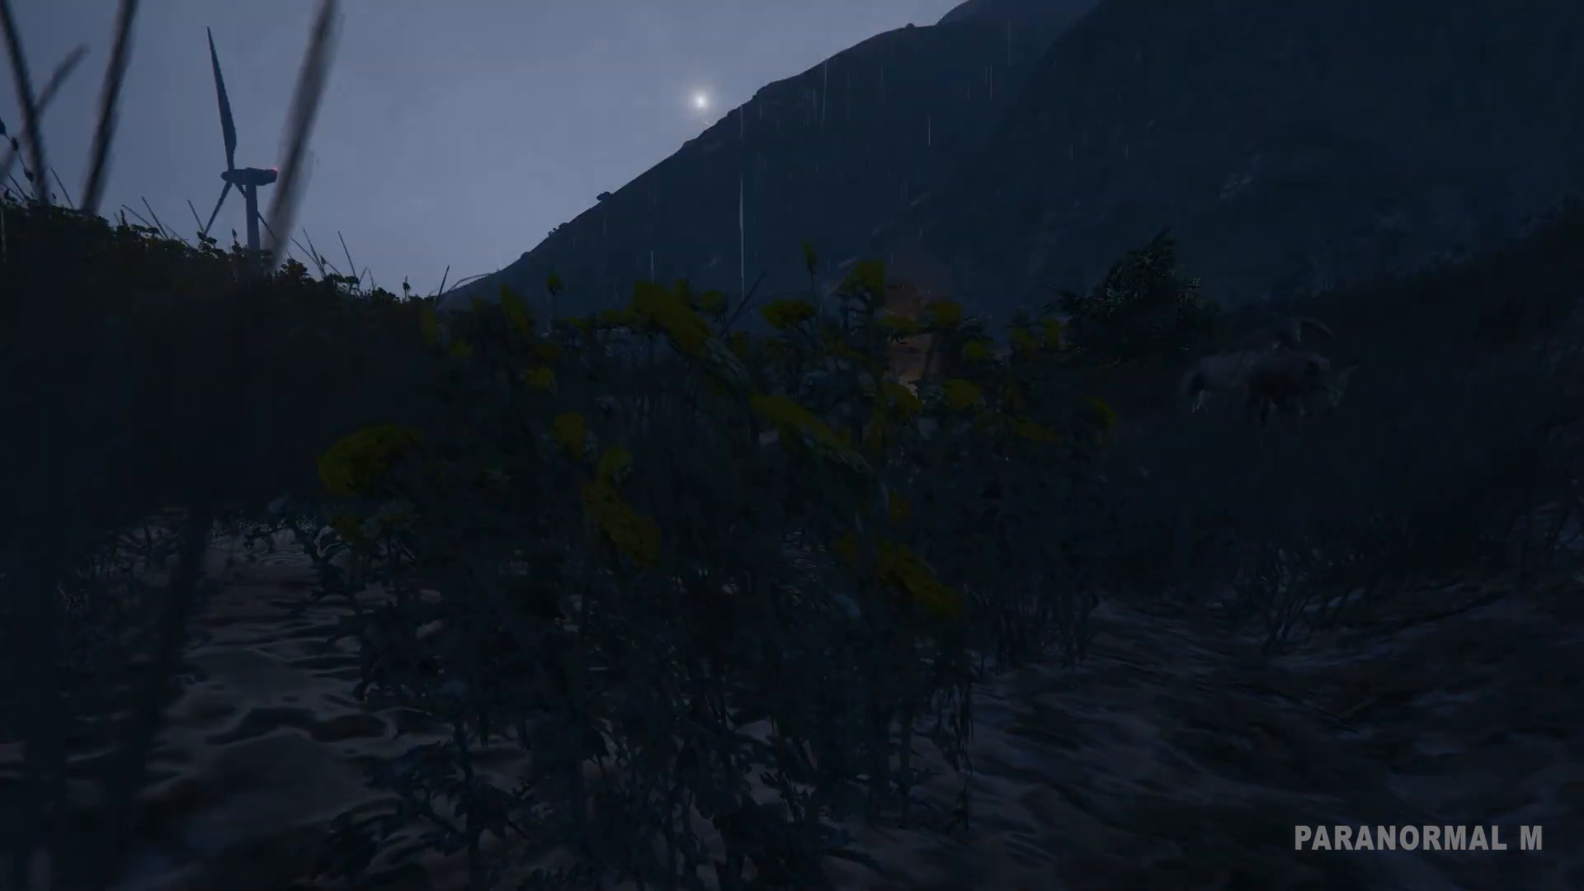
mouse_move(792, 445)
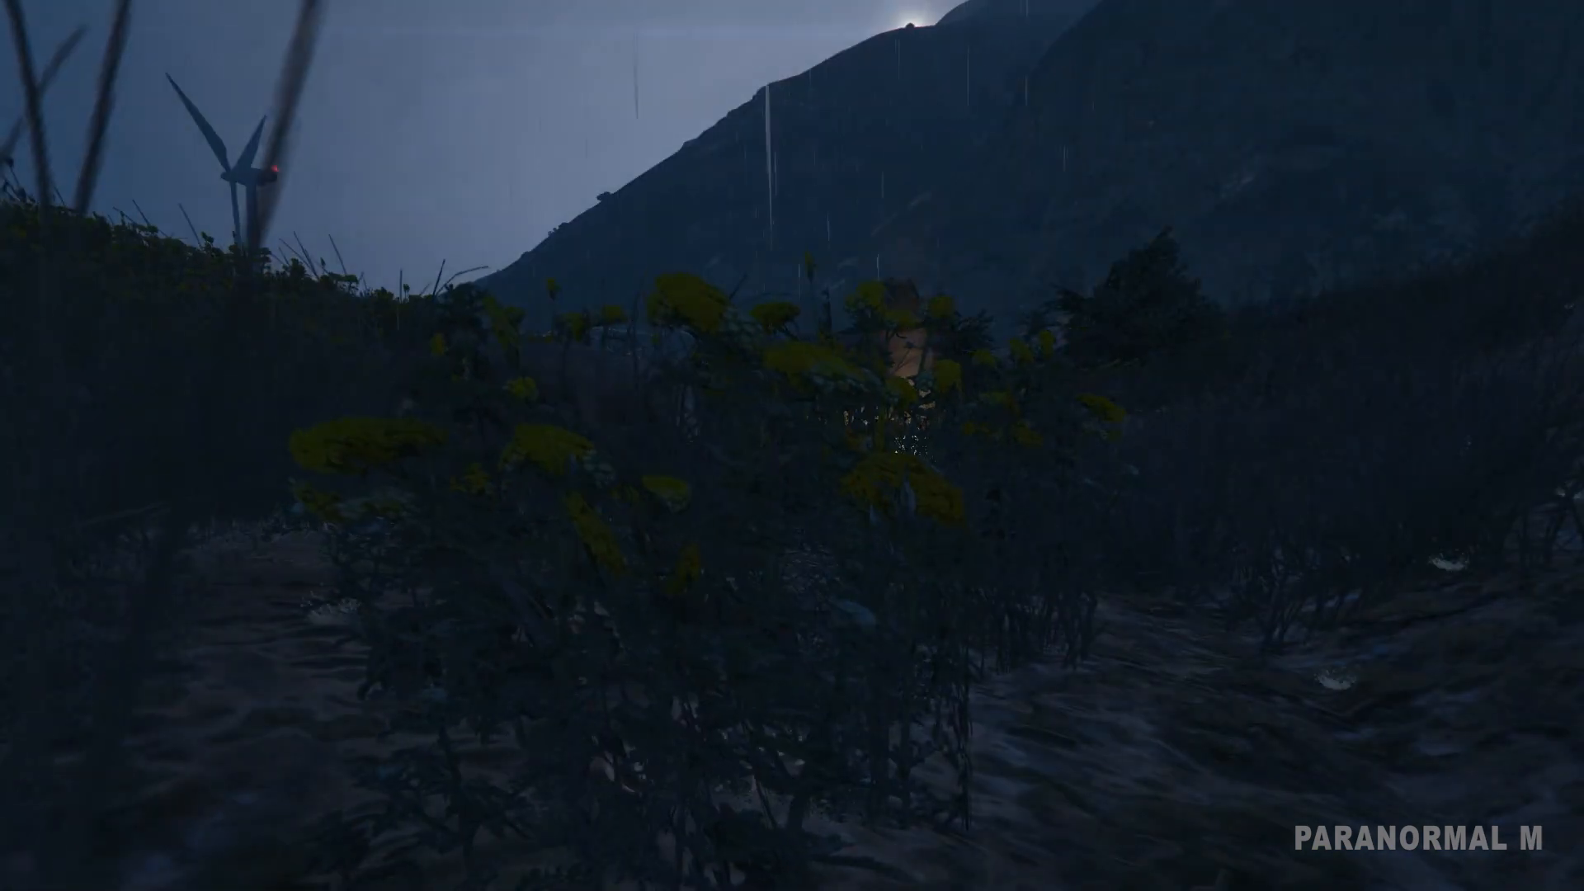
mouse_move(792, 446)
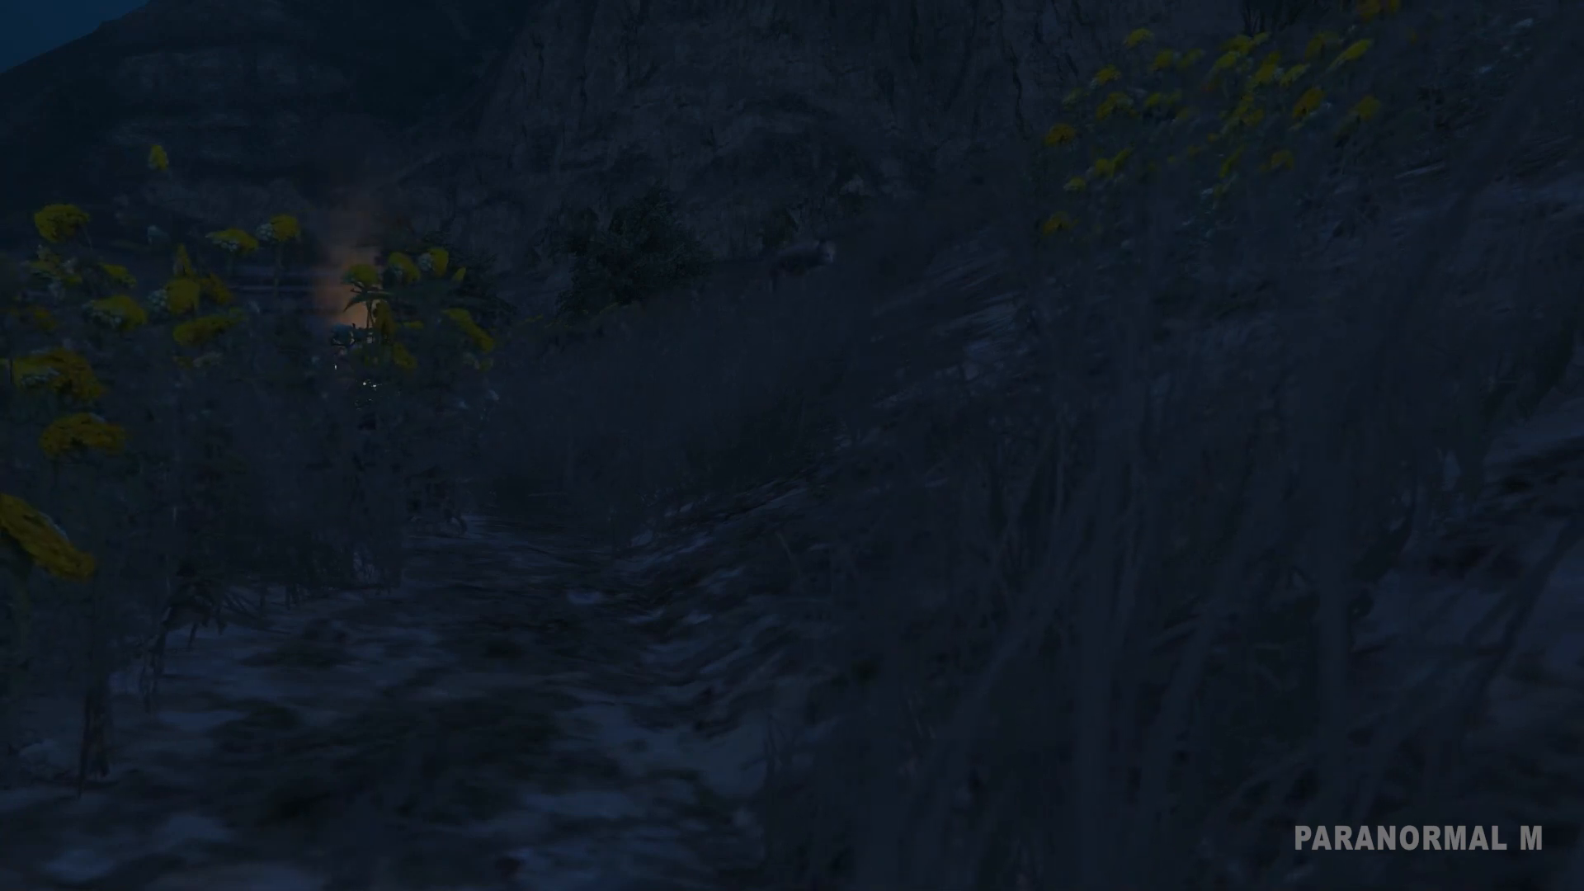
mouse_move(792, 446)
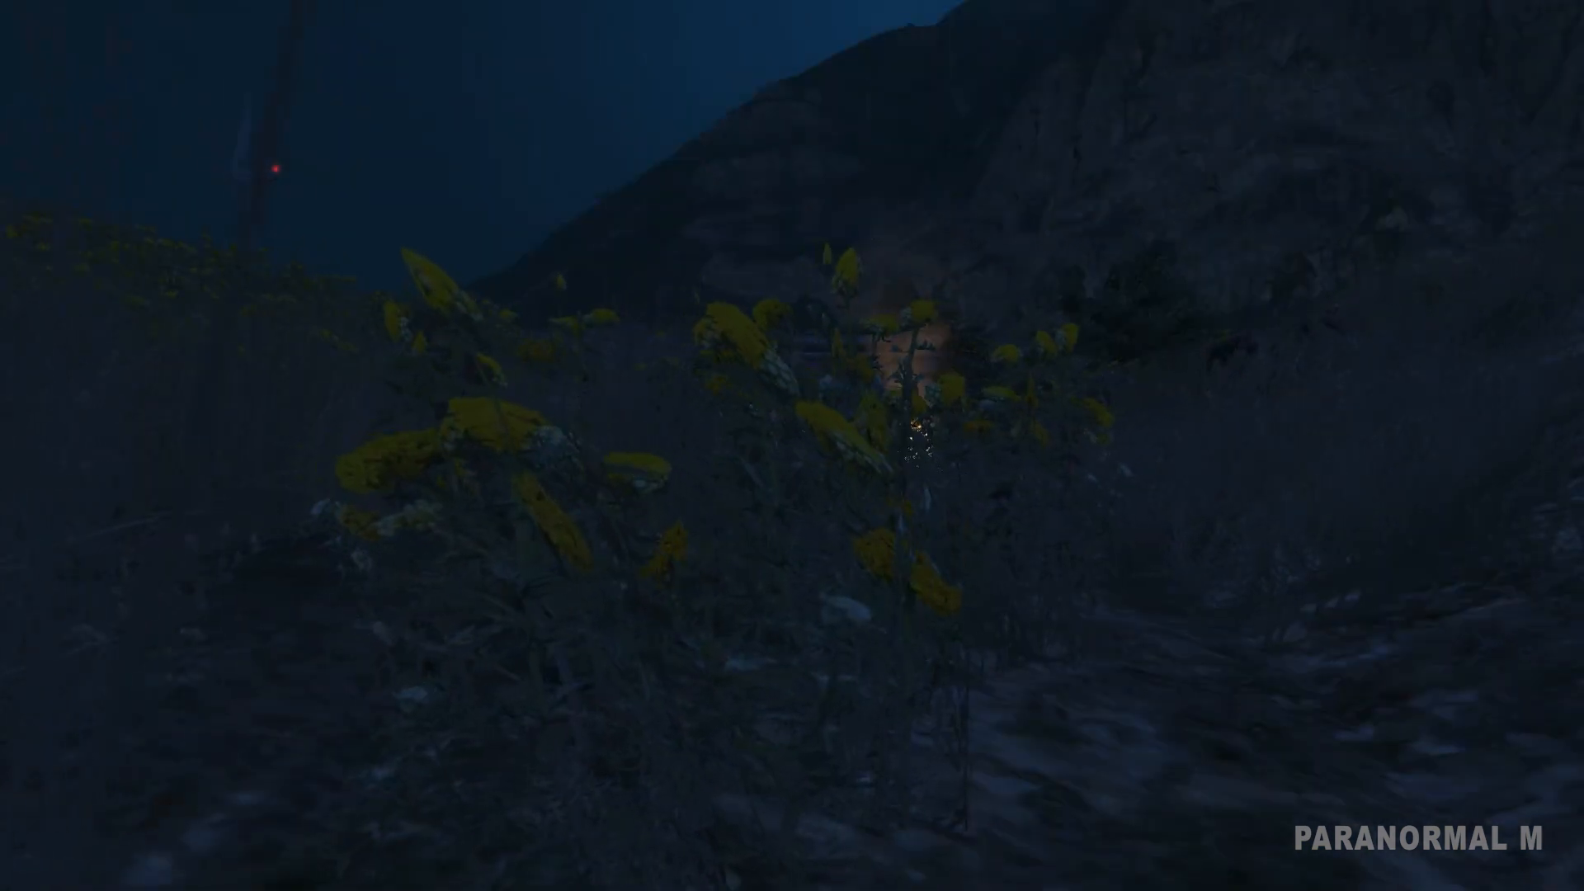
mouse_move(792, 445)
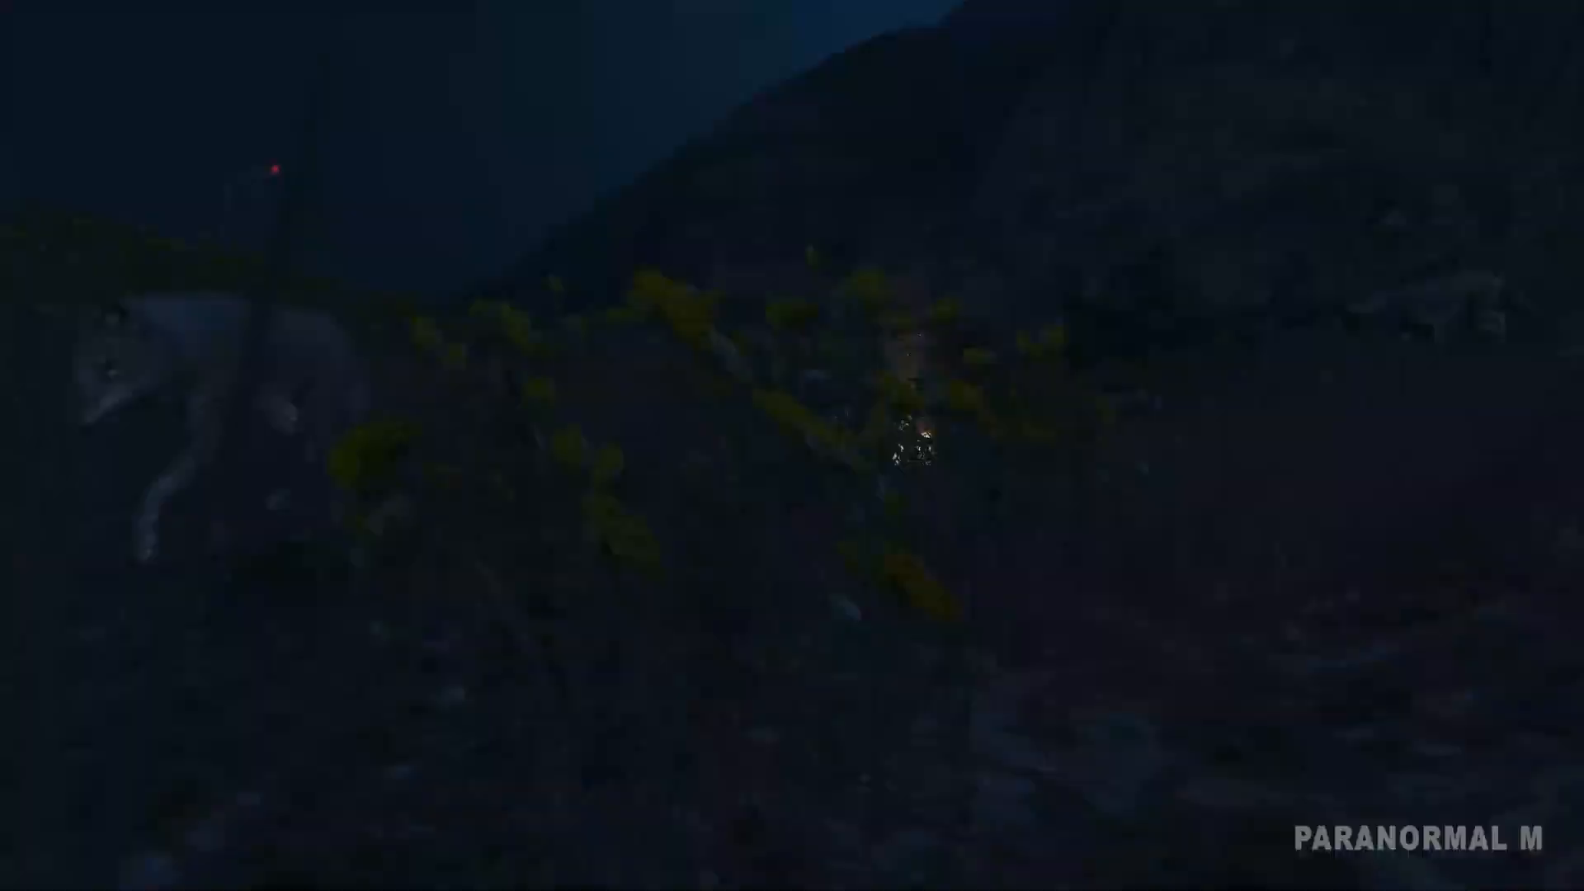
mouse_move(792, 445)
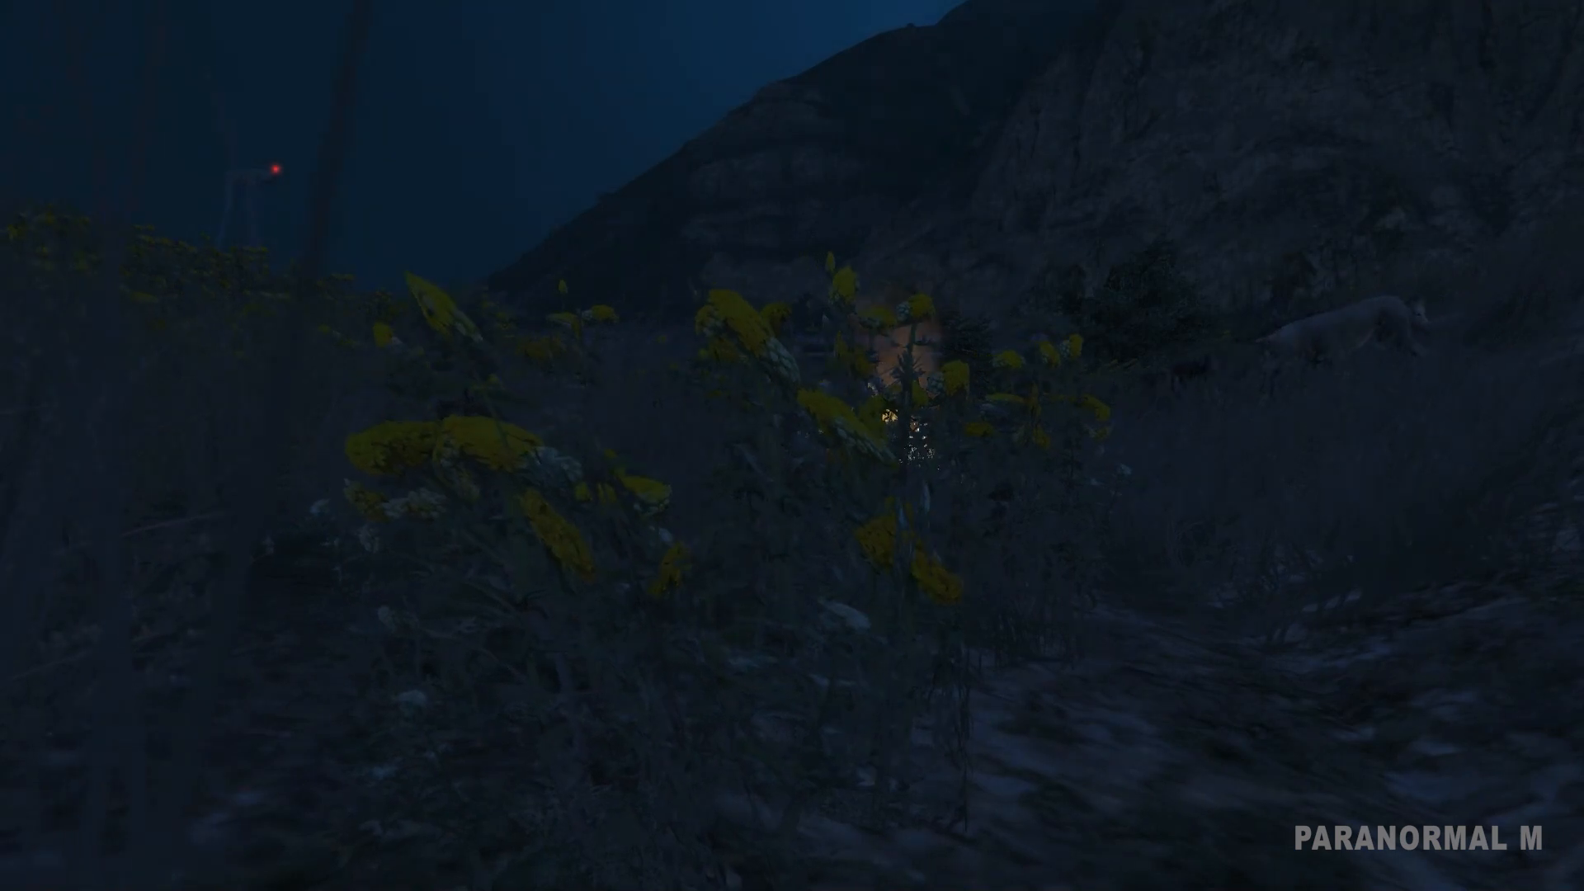